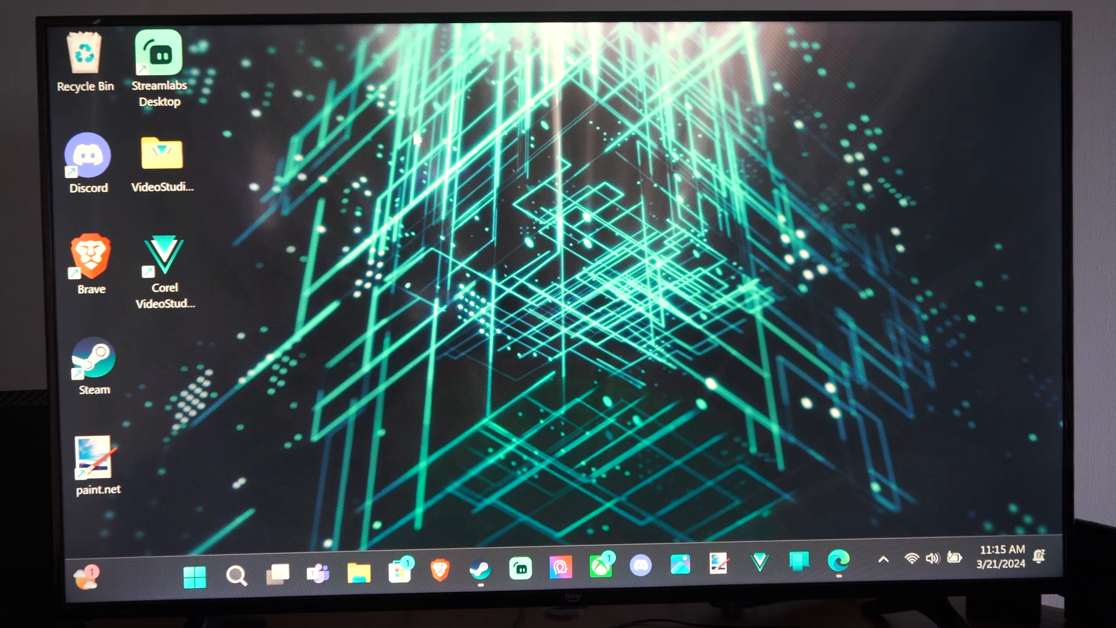
mouse_move(505, 213)
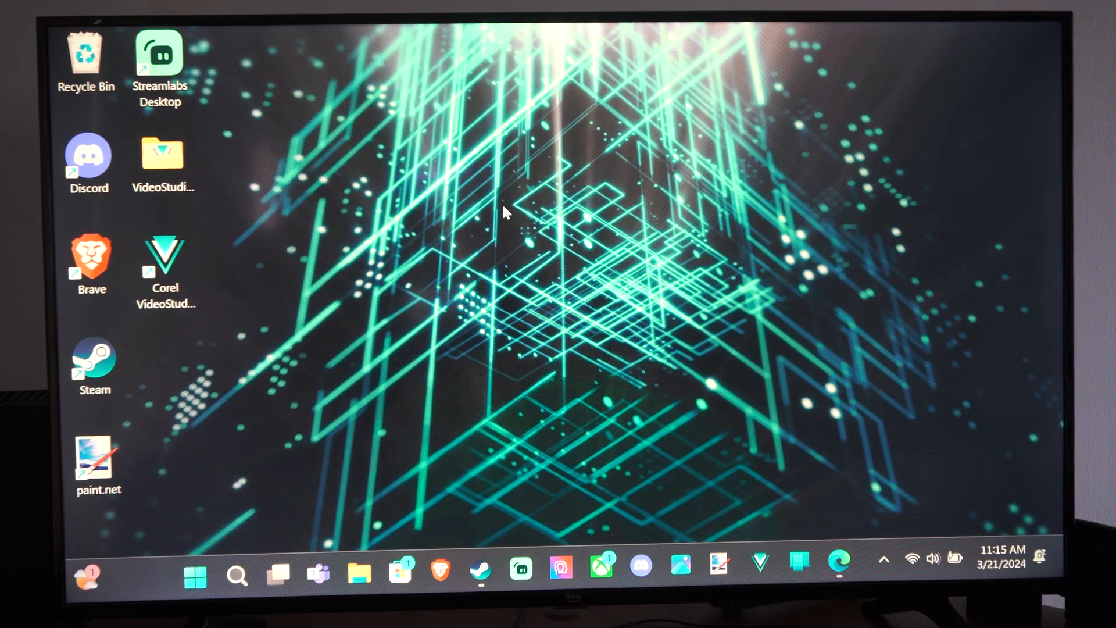
mouse_move(459, 302)
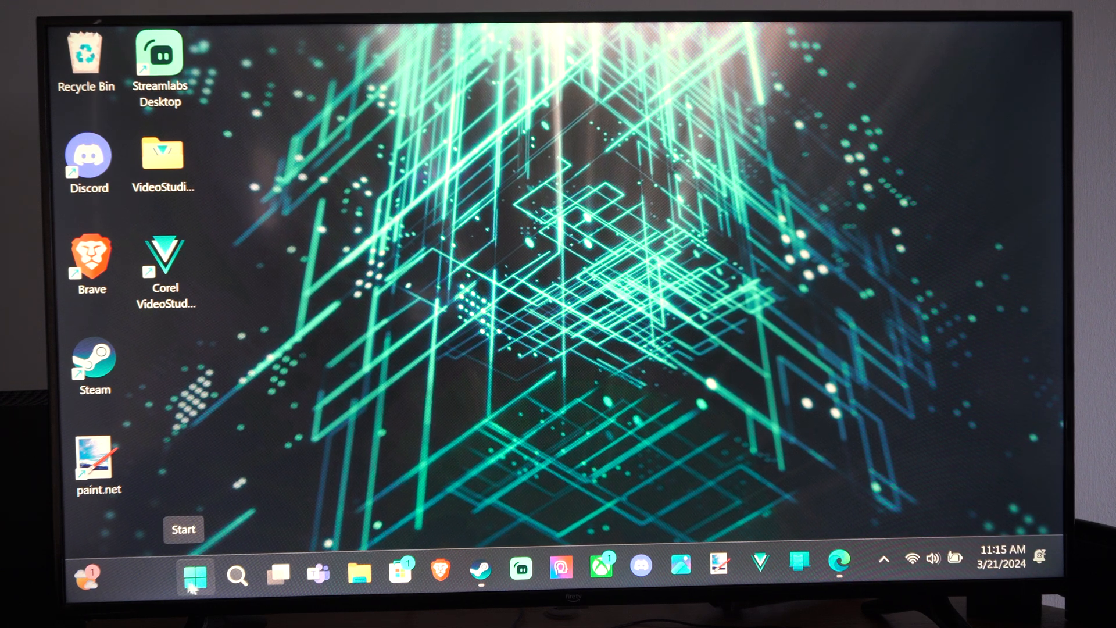
mouse_move(566, 239)
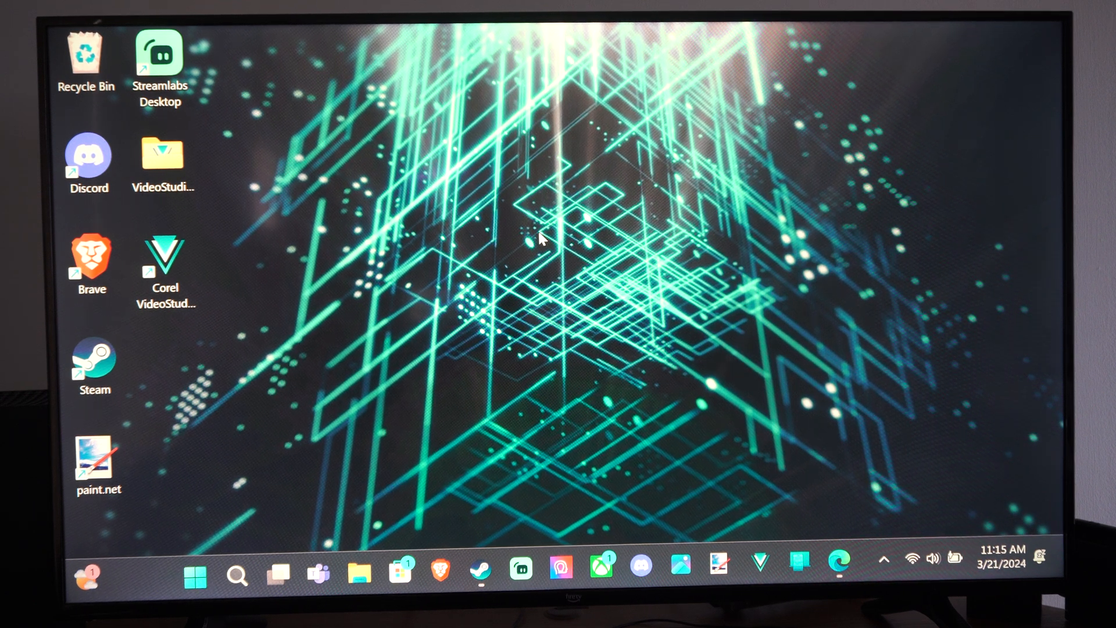
mouse_move(563, 245)
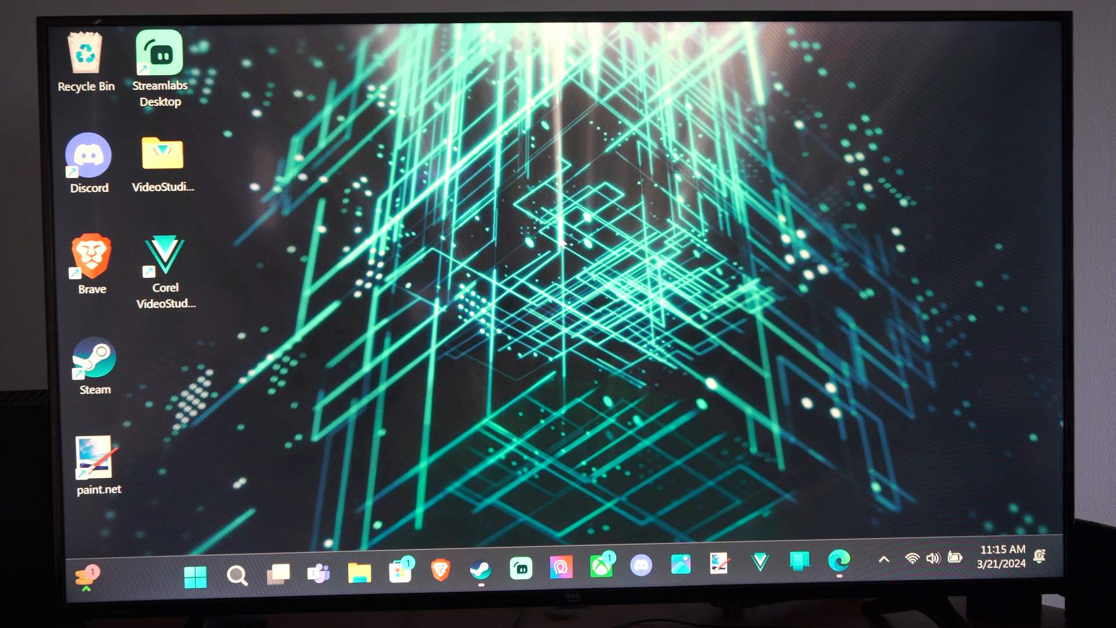
Open Xbox Game Bar with Win+G to show the Performance widget options with all five metrics.
key(Win+G)
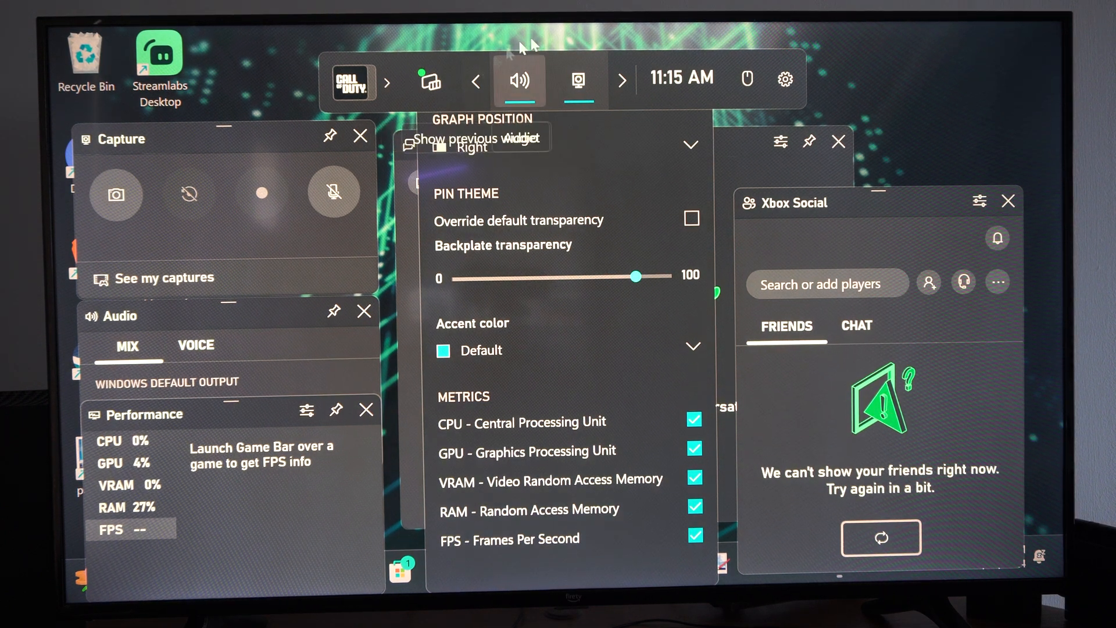
mouse_move(476, 81)
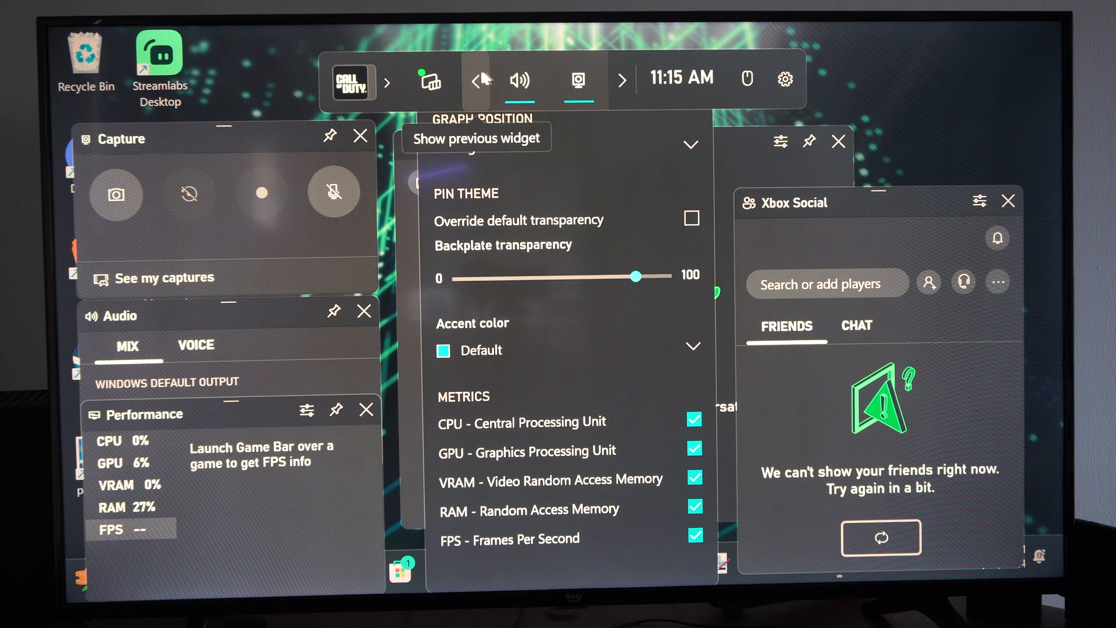
mouse_move(520, 79)
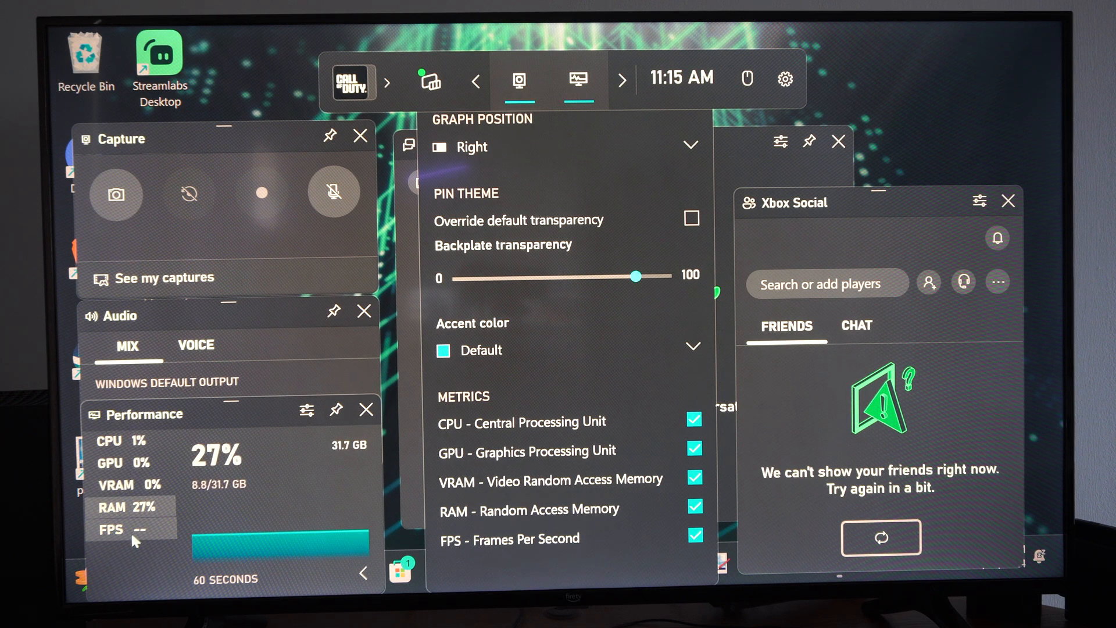
mouse_move(349, 542)
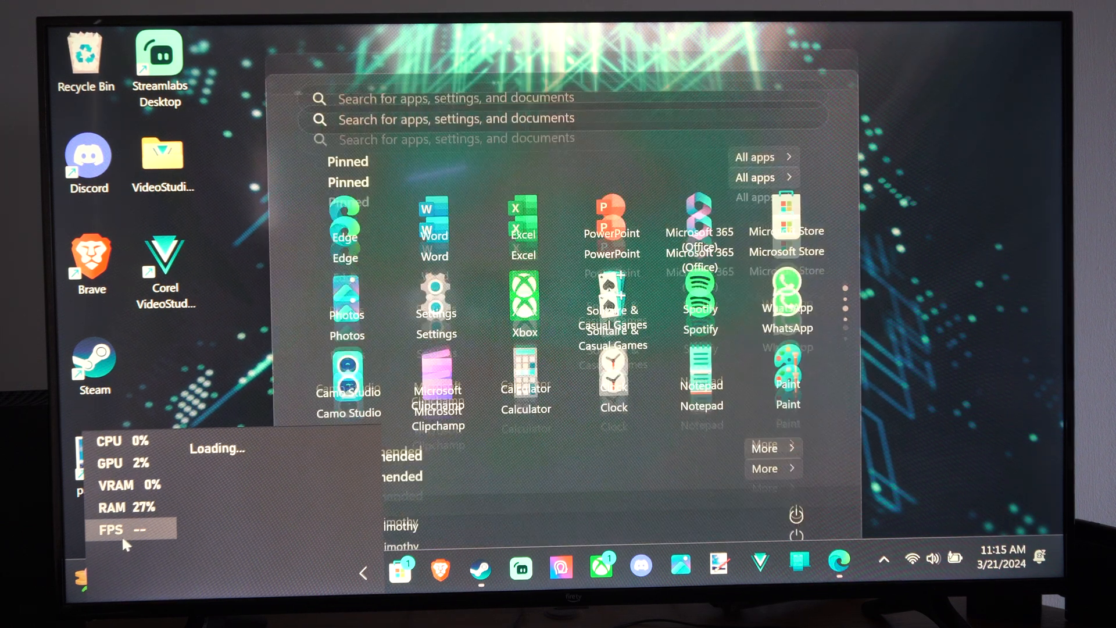
key(Win+G)
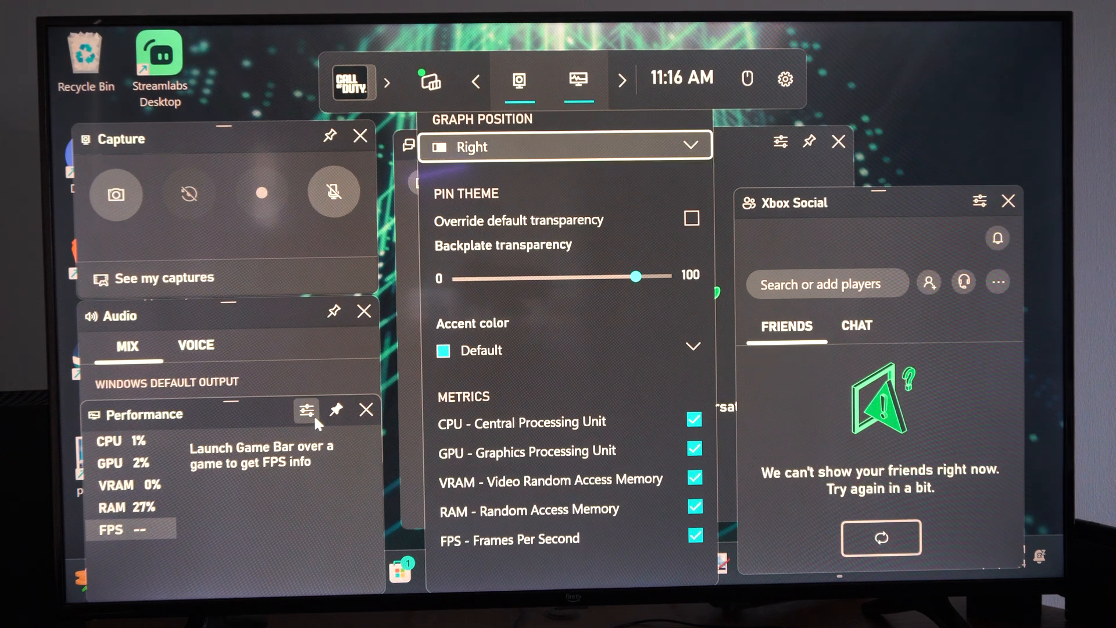
Keep the graph on the Right and uncheck metrics so only FPS remains.
click(564, 146)
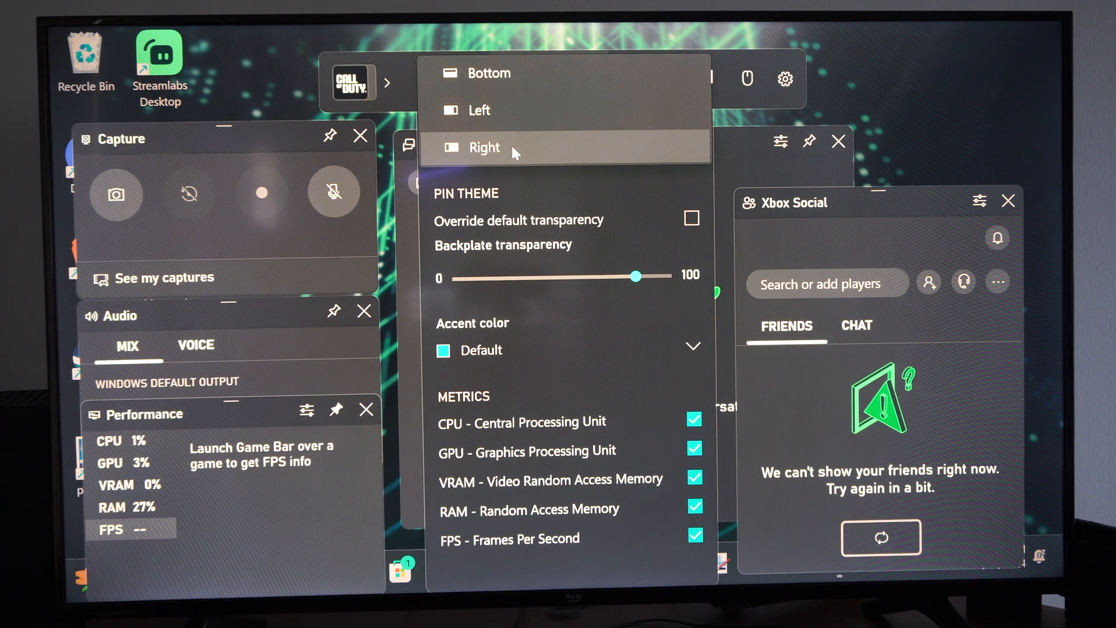
click(484, 147)
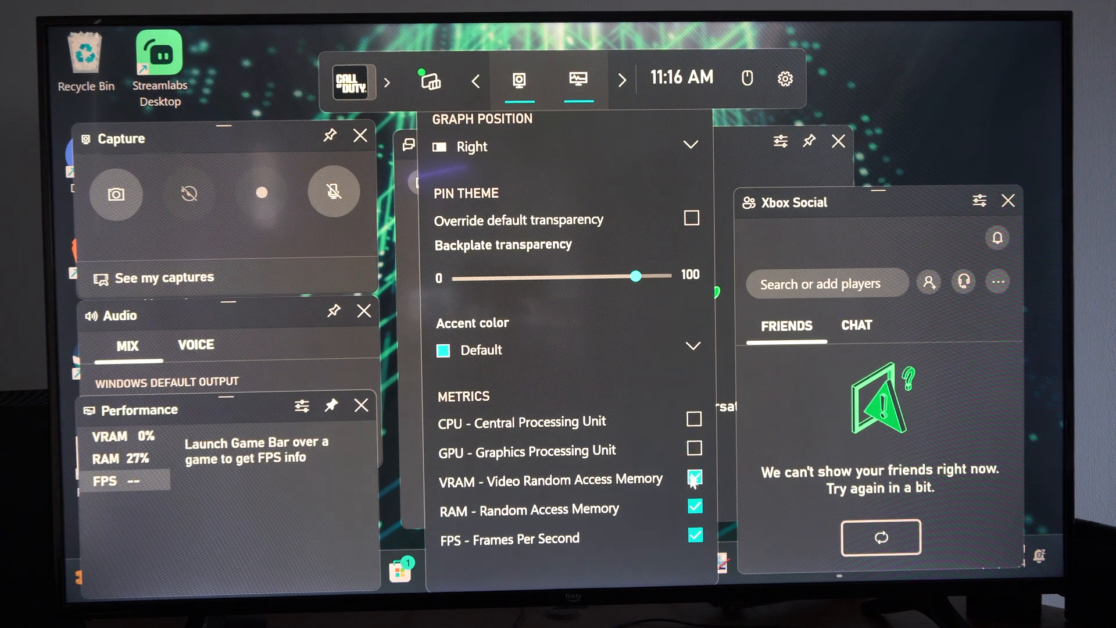
click(694, 479)
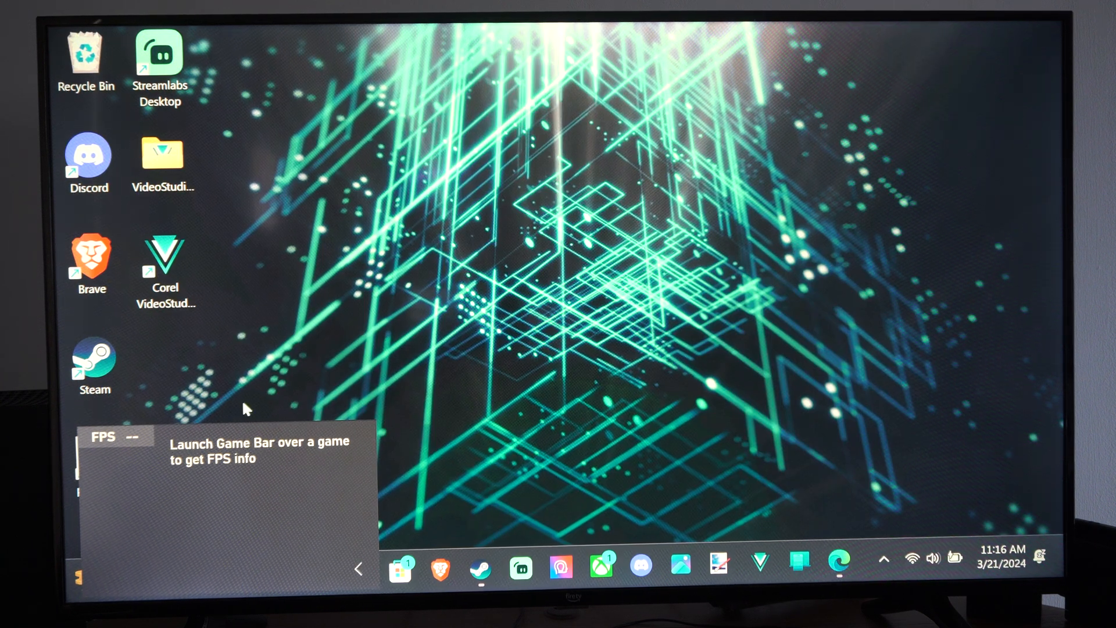
Open Start, then reopen Game Bar with Win+G to check the FPS-only Performance widget.
click(399, 563)
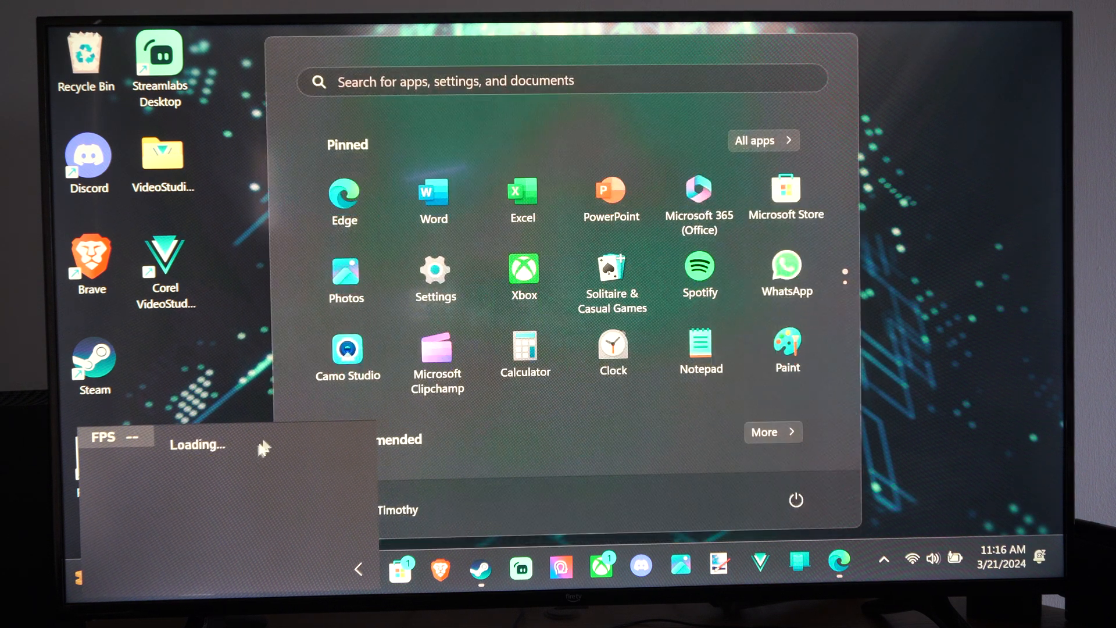
key(Win+g)
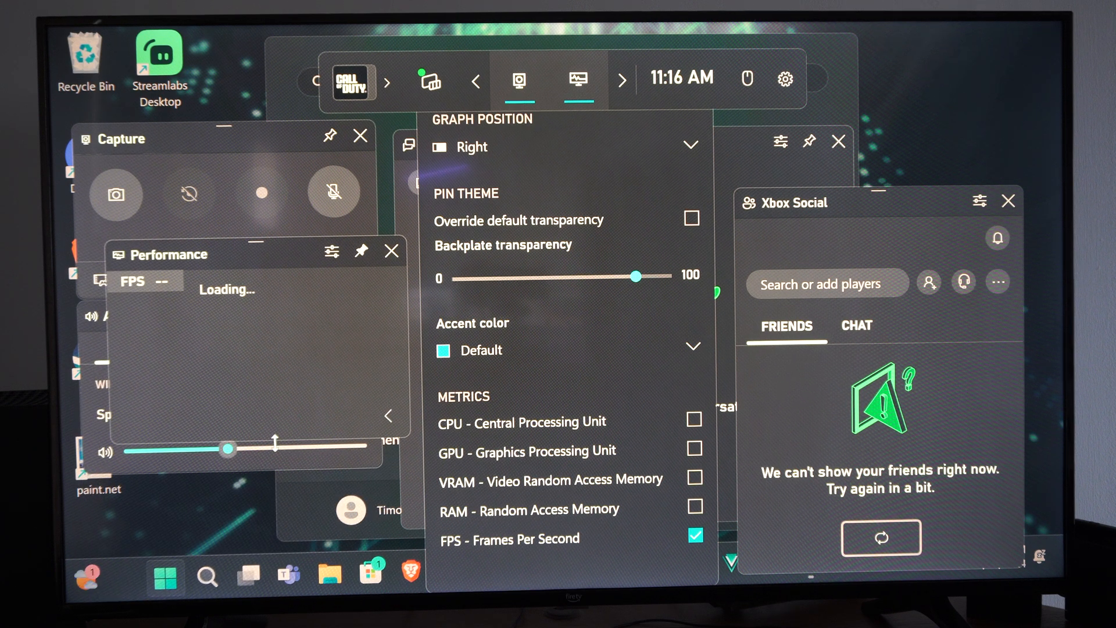
mouse_move(411, 327)
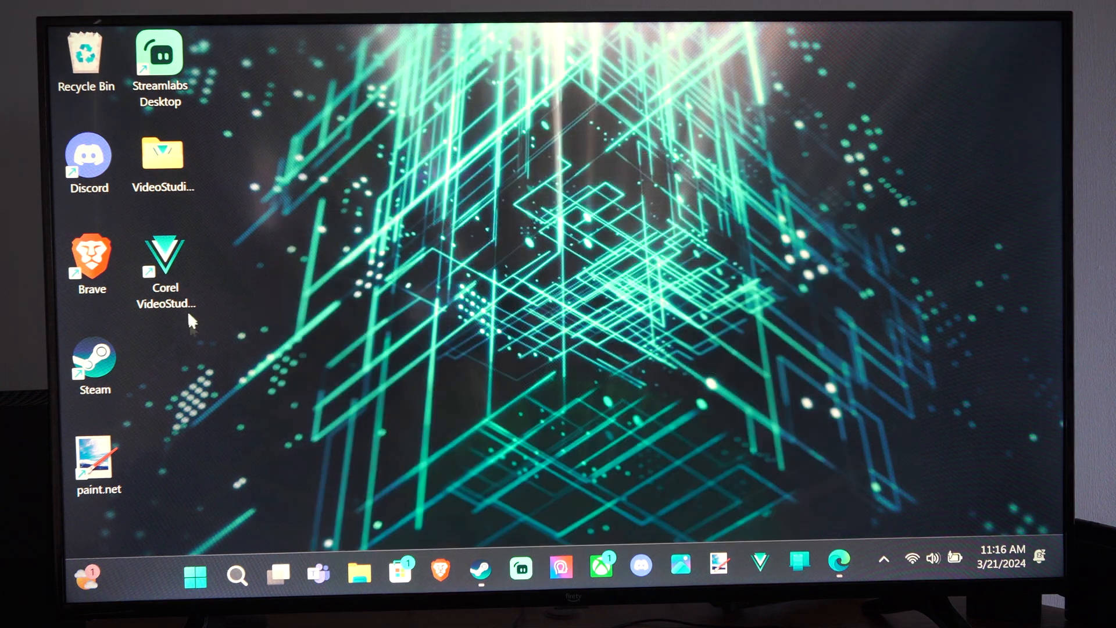
Open the Task View flyout showing Desktop 1 and a new empty desktop.
click(278, 573)
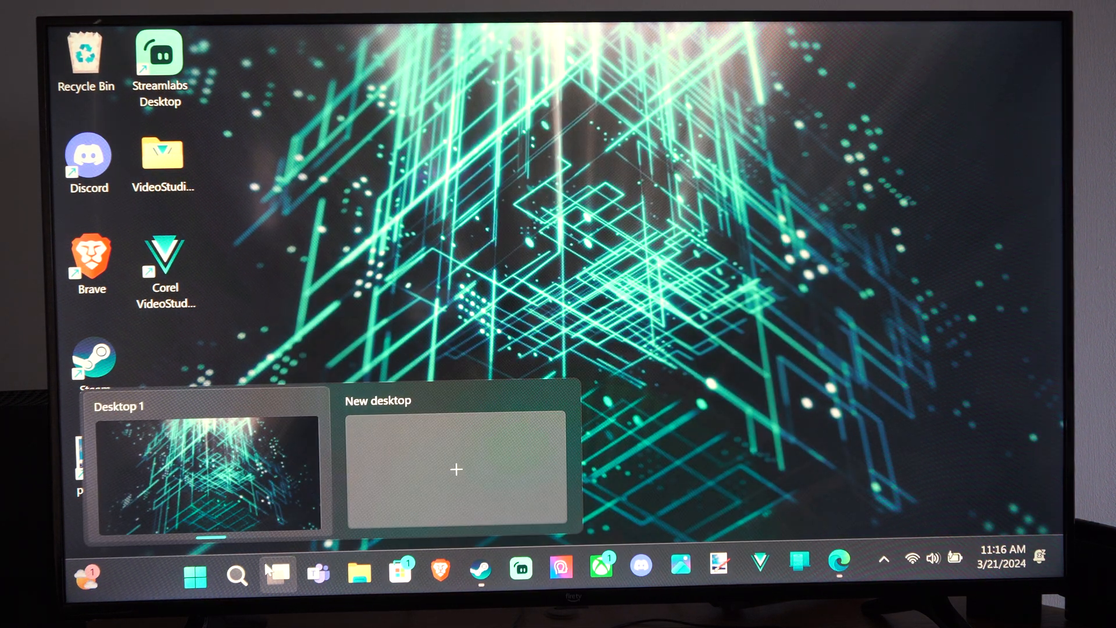